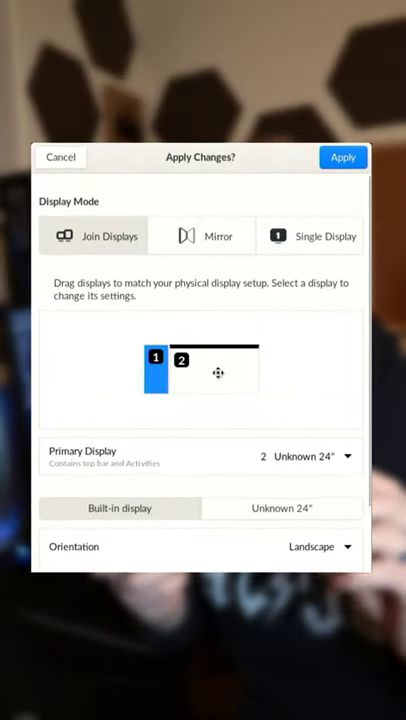
# - Set the Unknown 24" monitor's resolution to 1920 × 1080 (16:9)
pyautogui.click(284, 510)
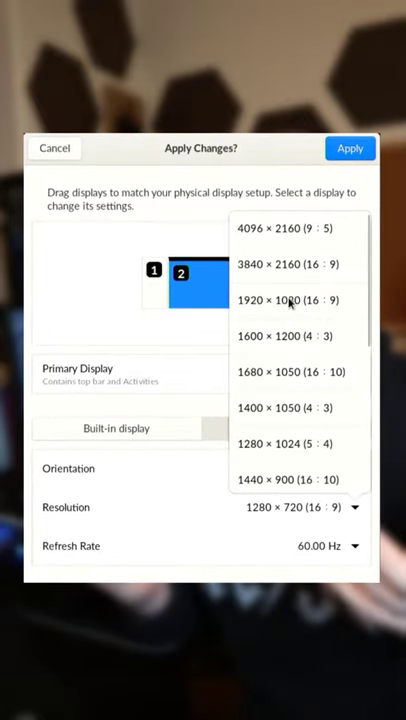
pyautogui.click(288, 300)
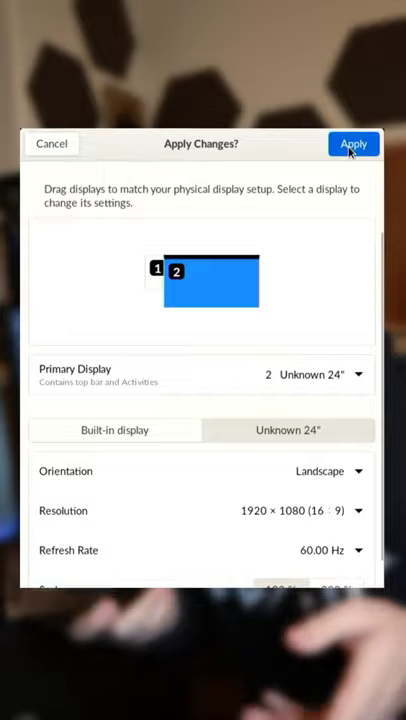